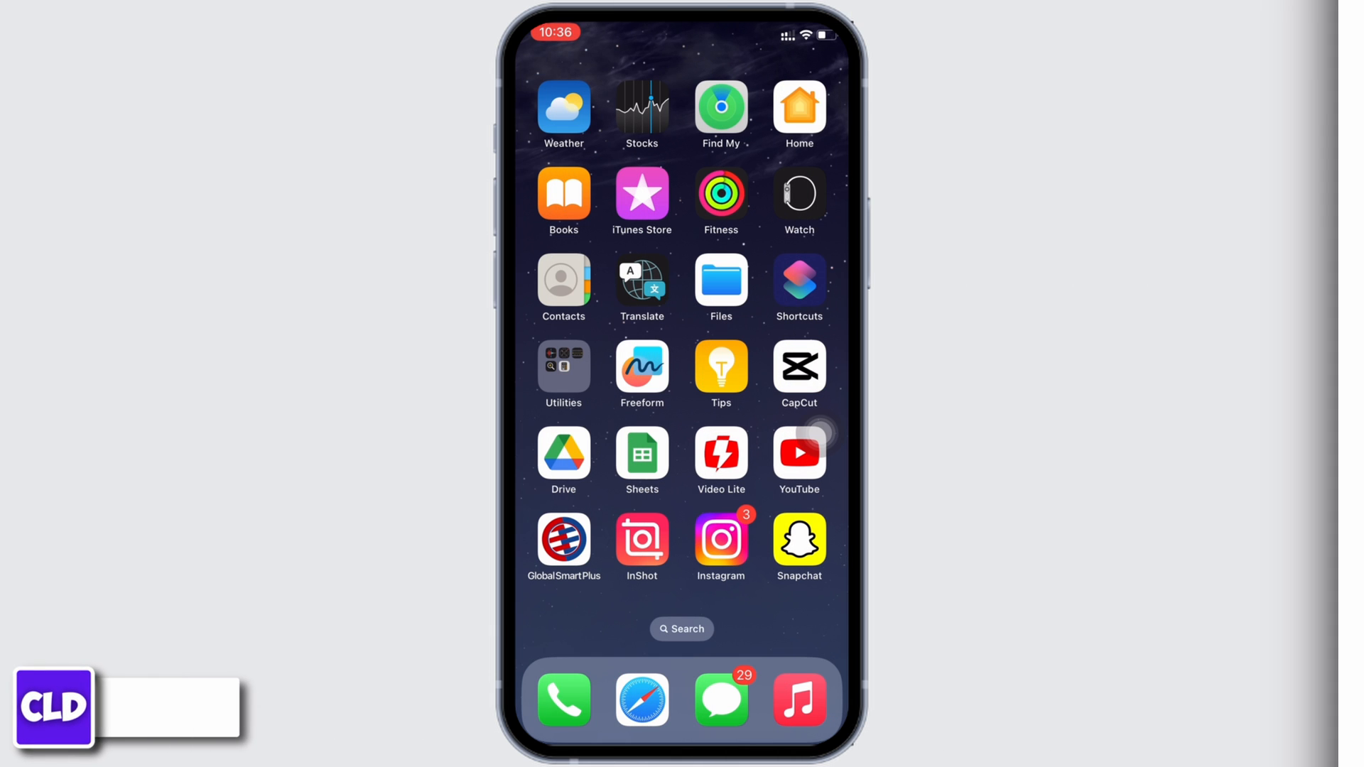
Swipe to the Home Screen page holding Gmail, Facebook, Canva, Pinterest and Messenger
scroll("left", 3)
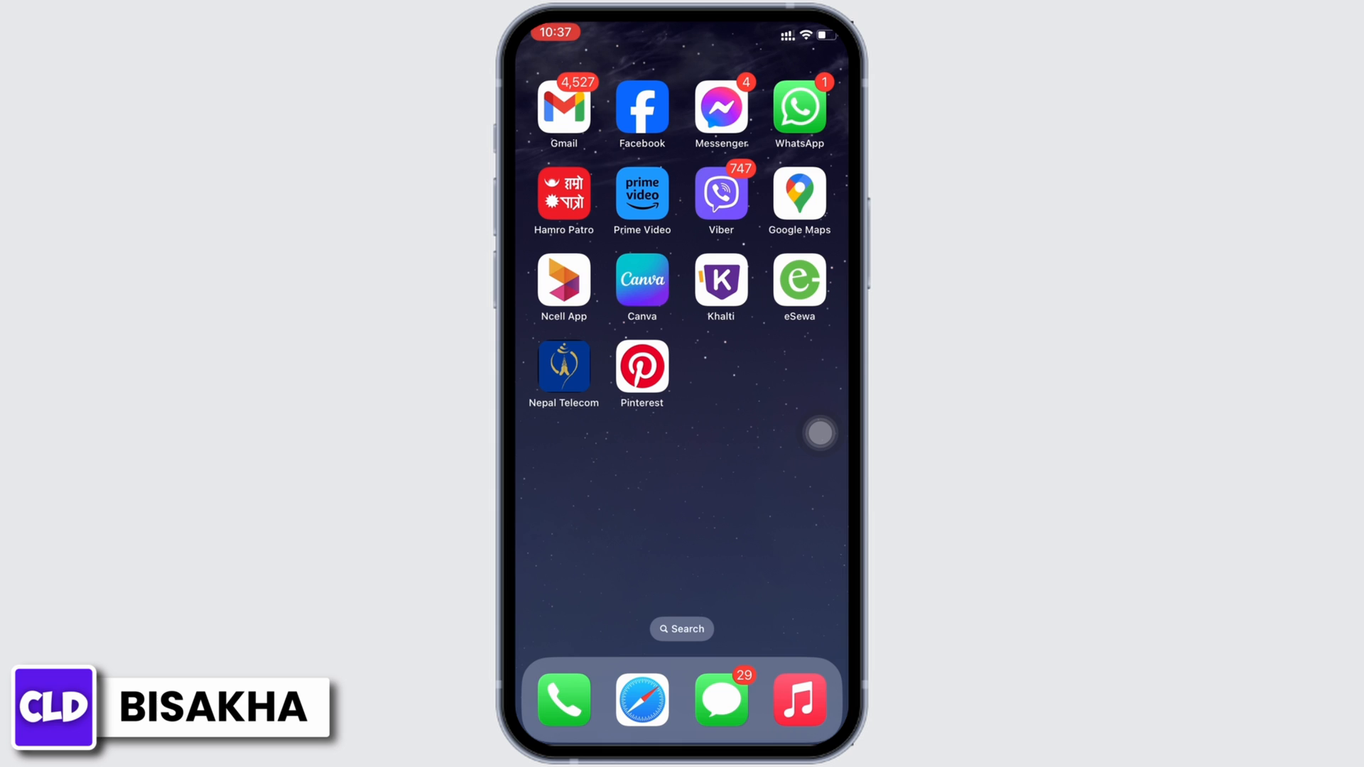
Launch Messenger and reach its Settings page via the side menu's gear icon
left_click(720, 106)
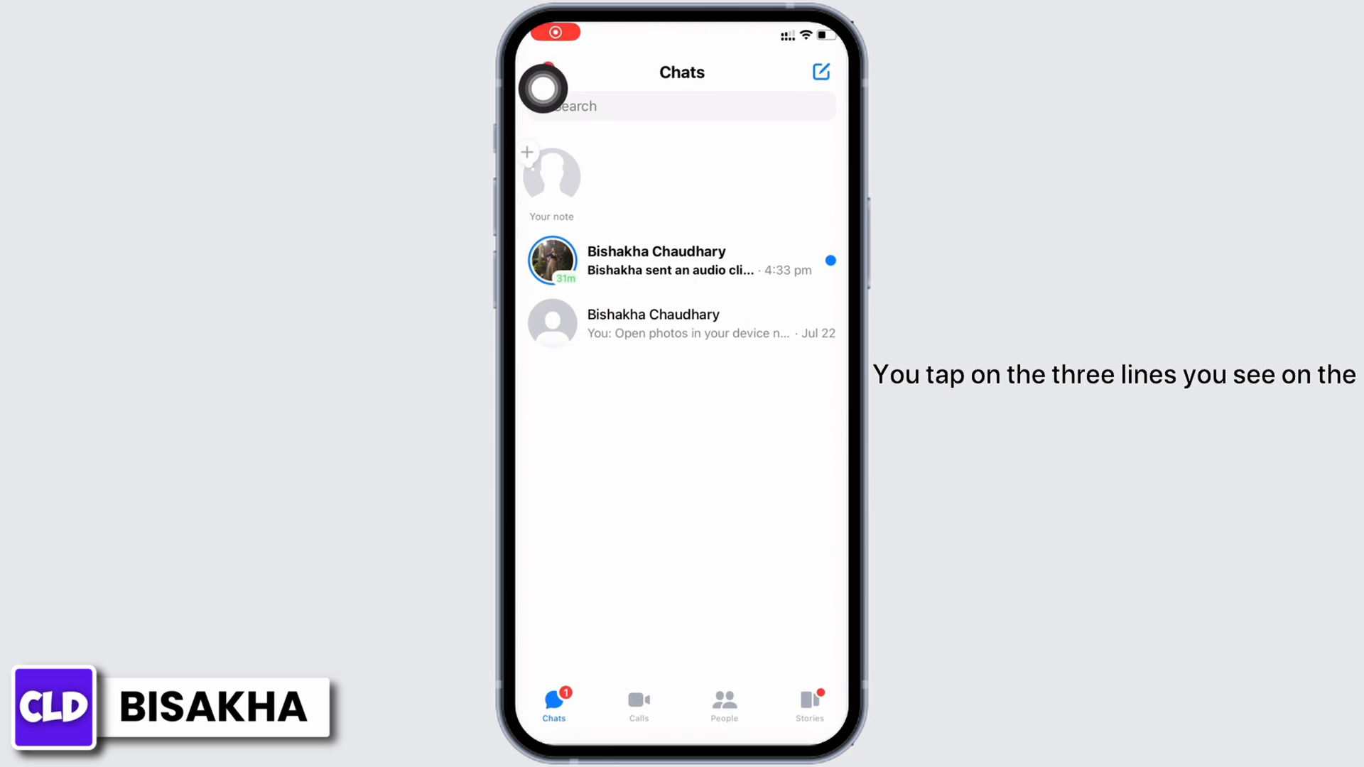
left_click(546, 88)
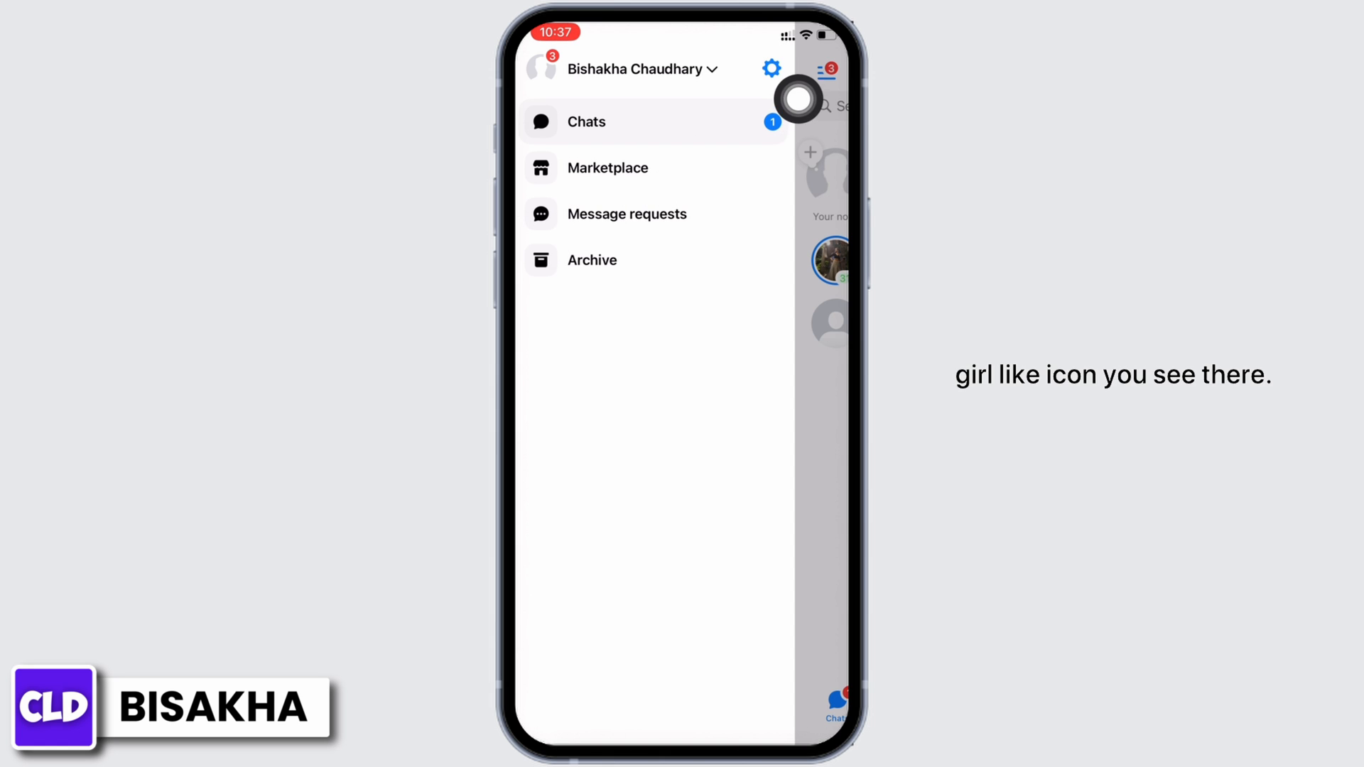
left_click(769, 68)
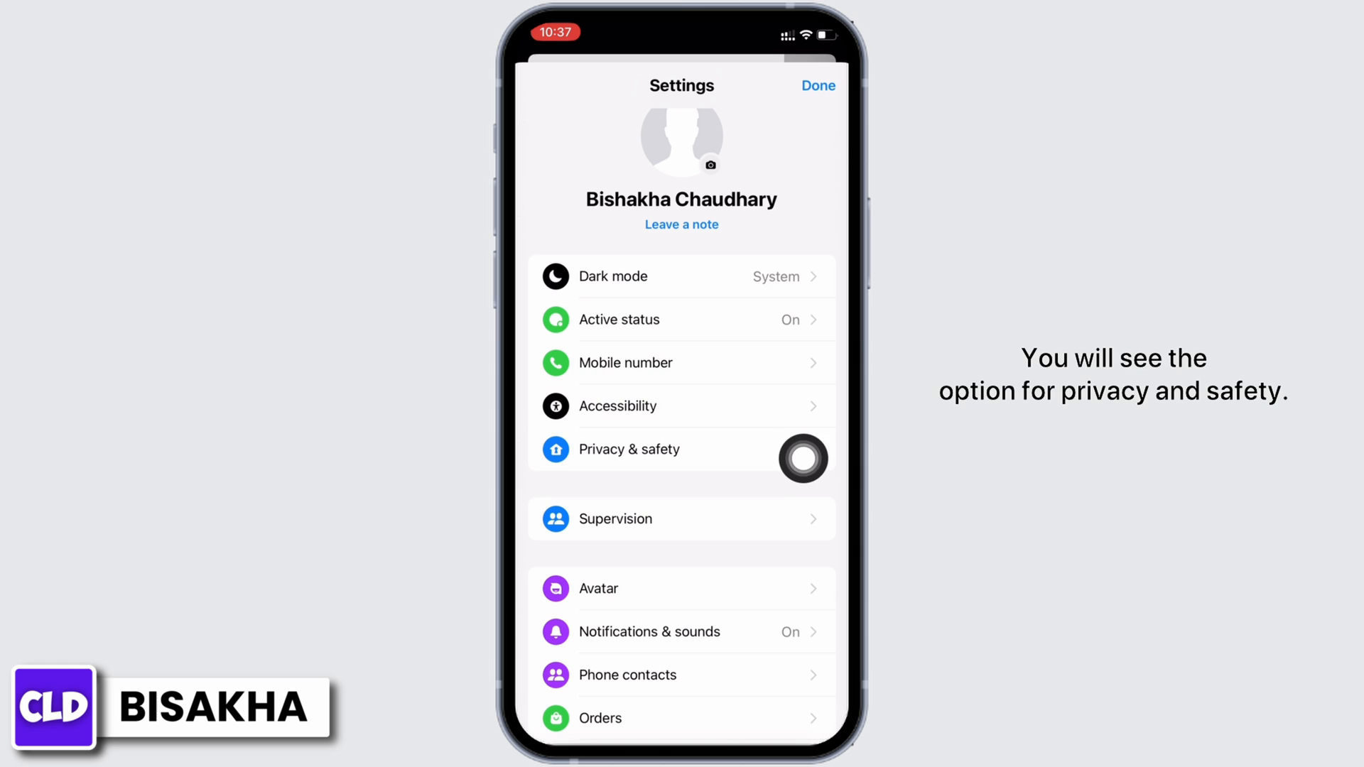
Go through Privacy & safety to End-to-end encrypted chats and its Logins list
left_click(629, 450)
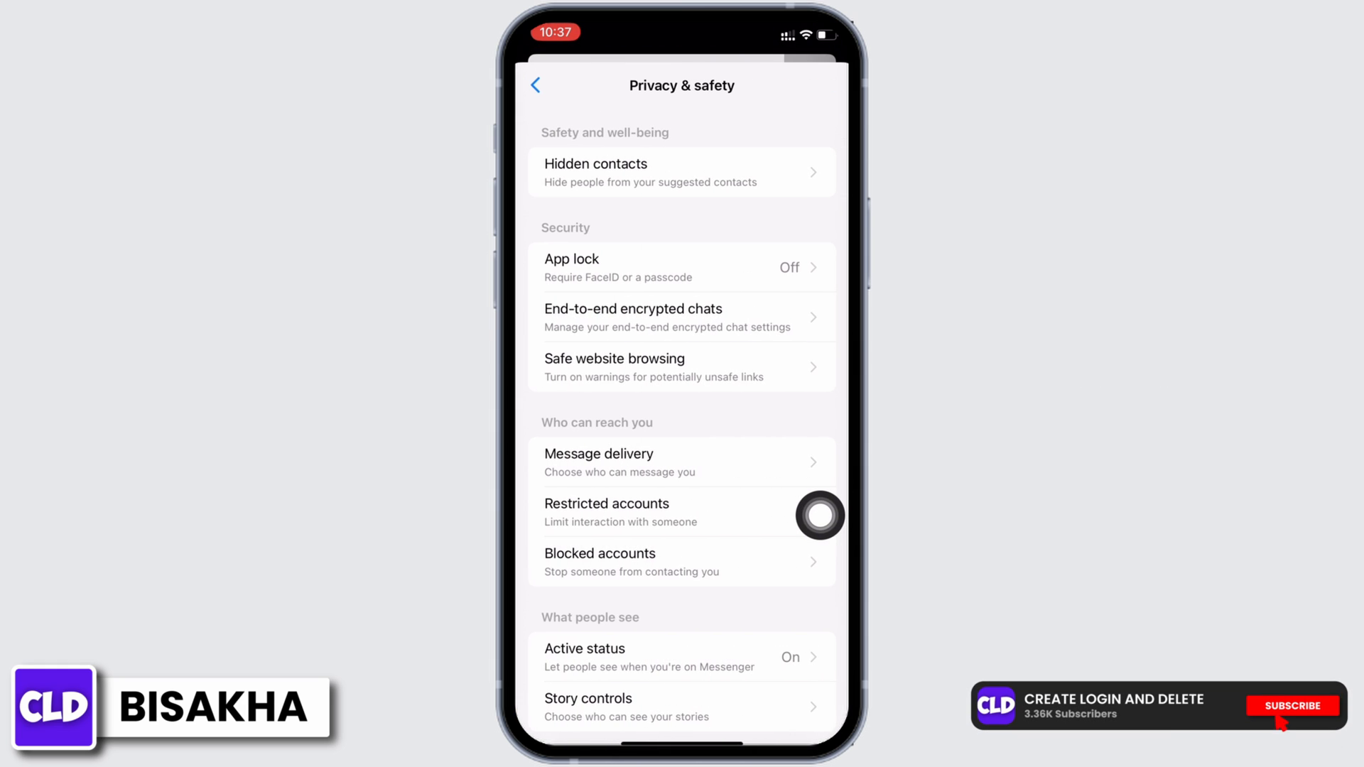
left_click(1292, 706)
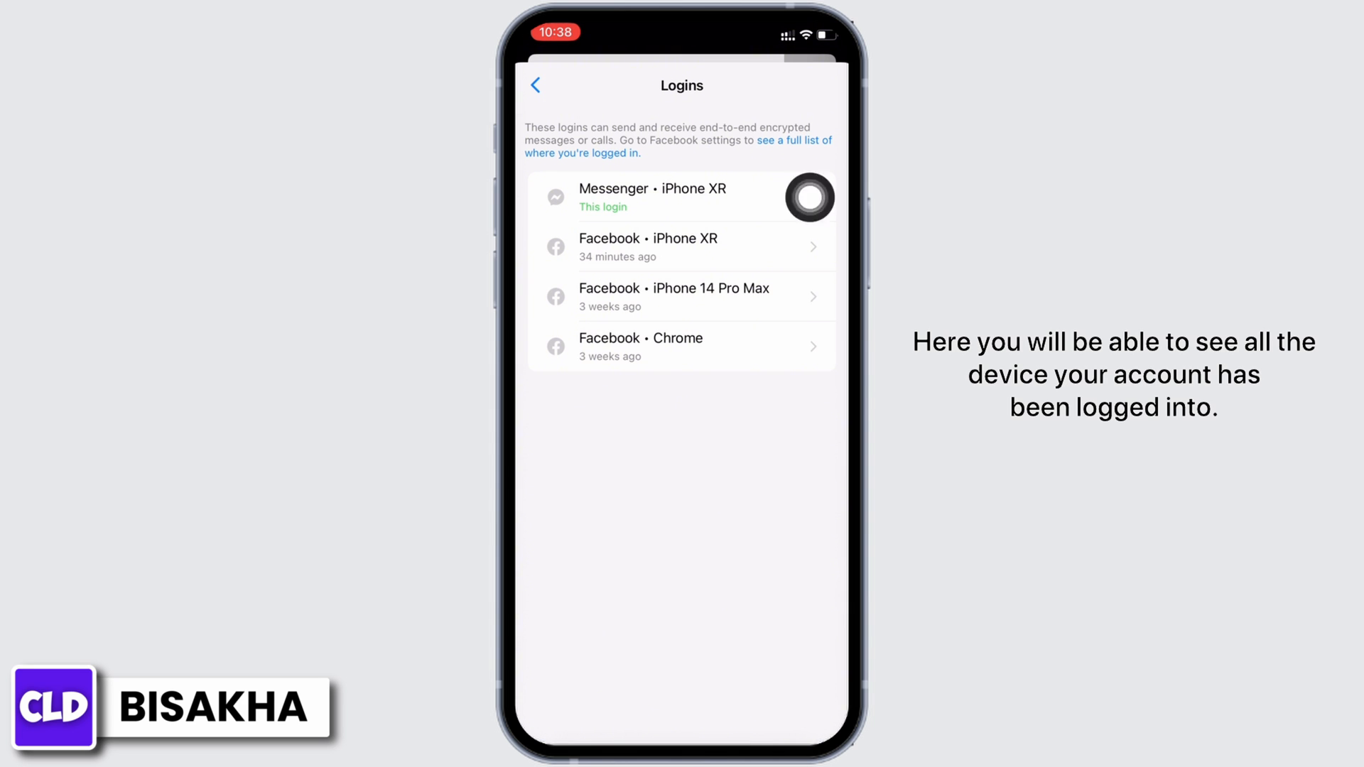
mouse_move(818, 394)
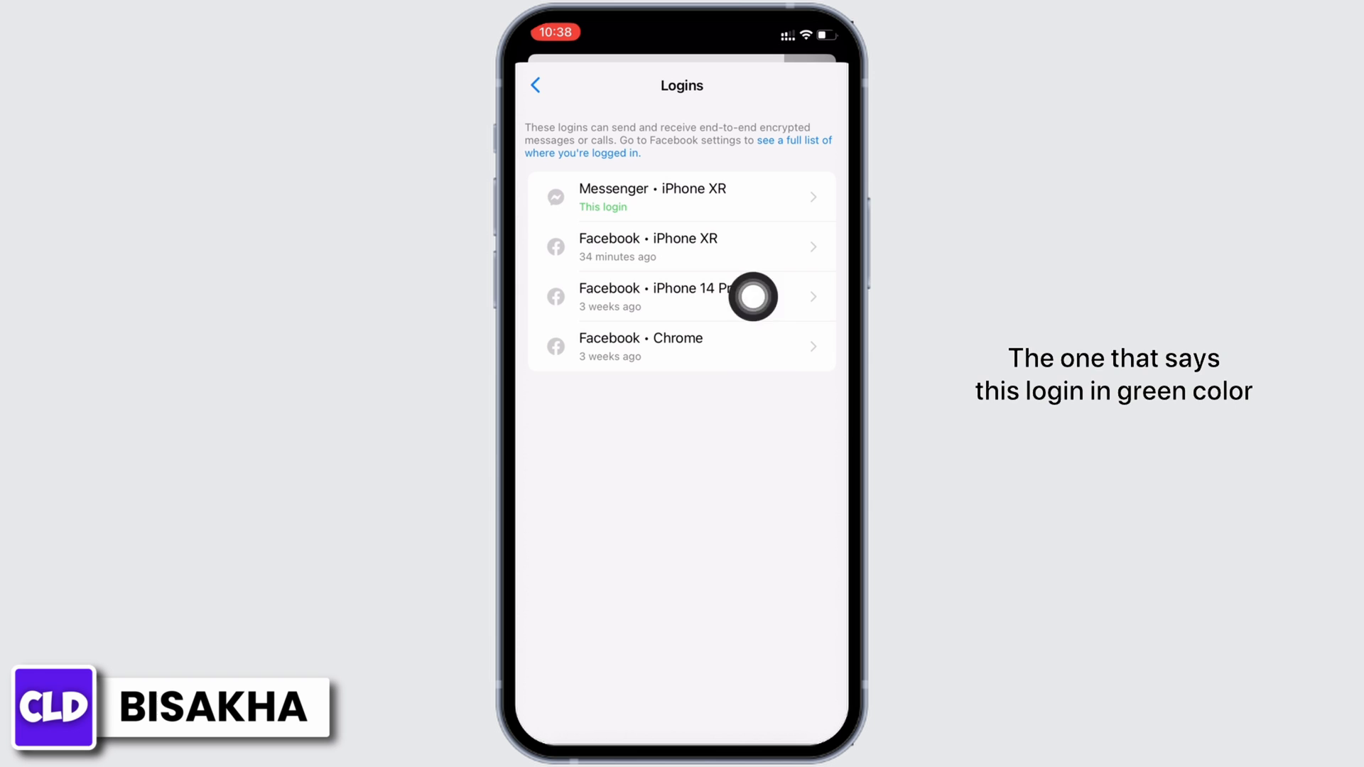
mouse_move(820, 421)
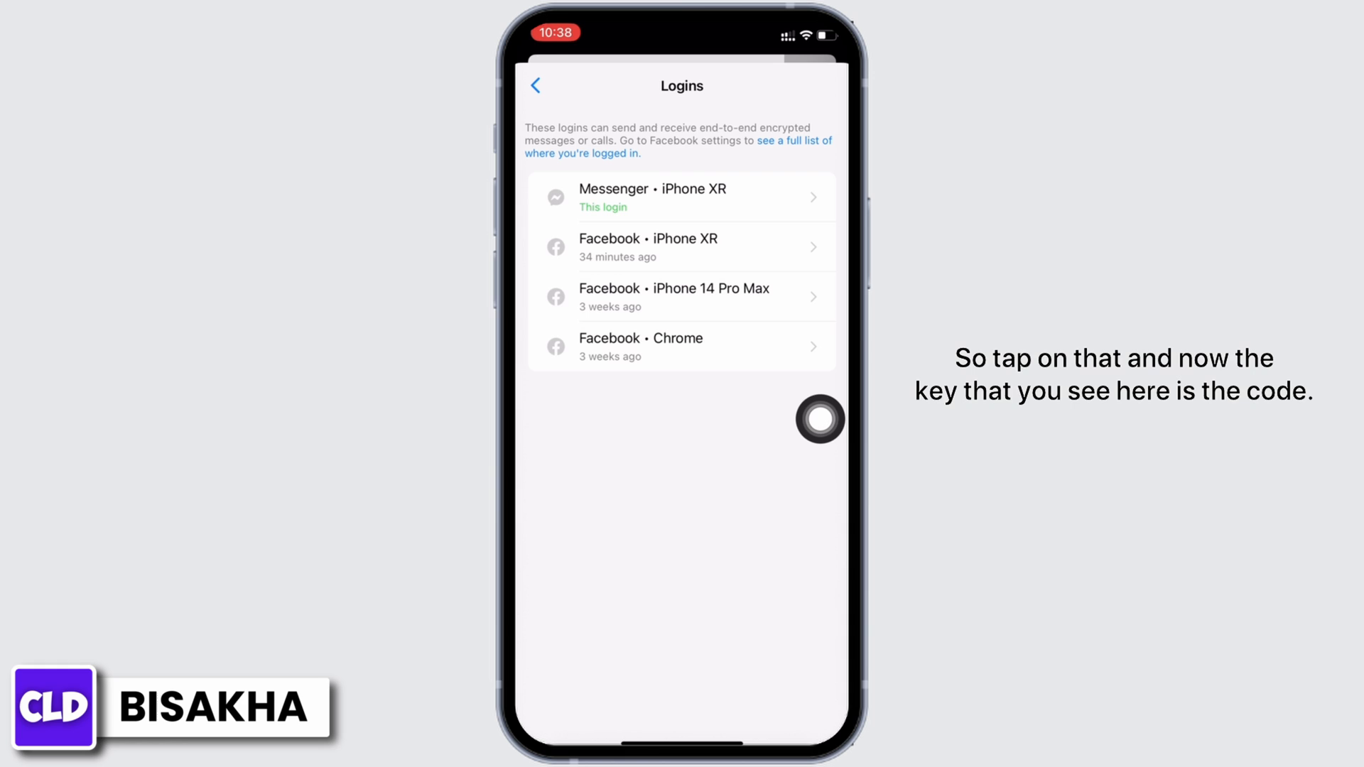
Show Login info with the encryption key for the 'Messenger • iPhone XR / This login' entry
left_click(681, 196)
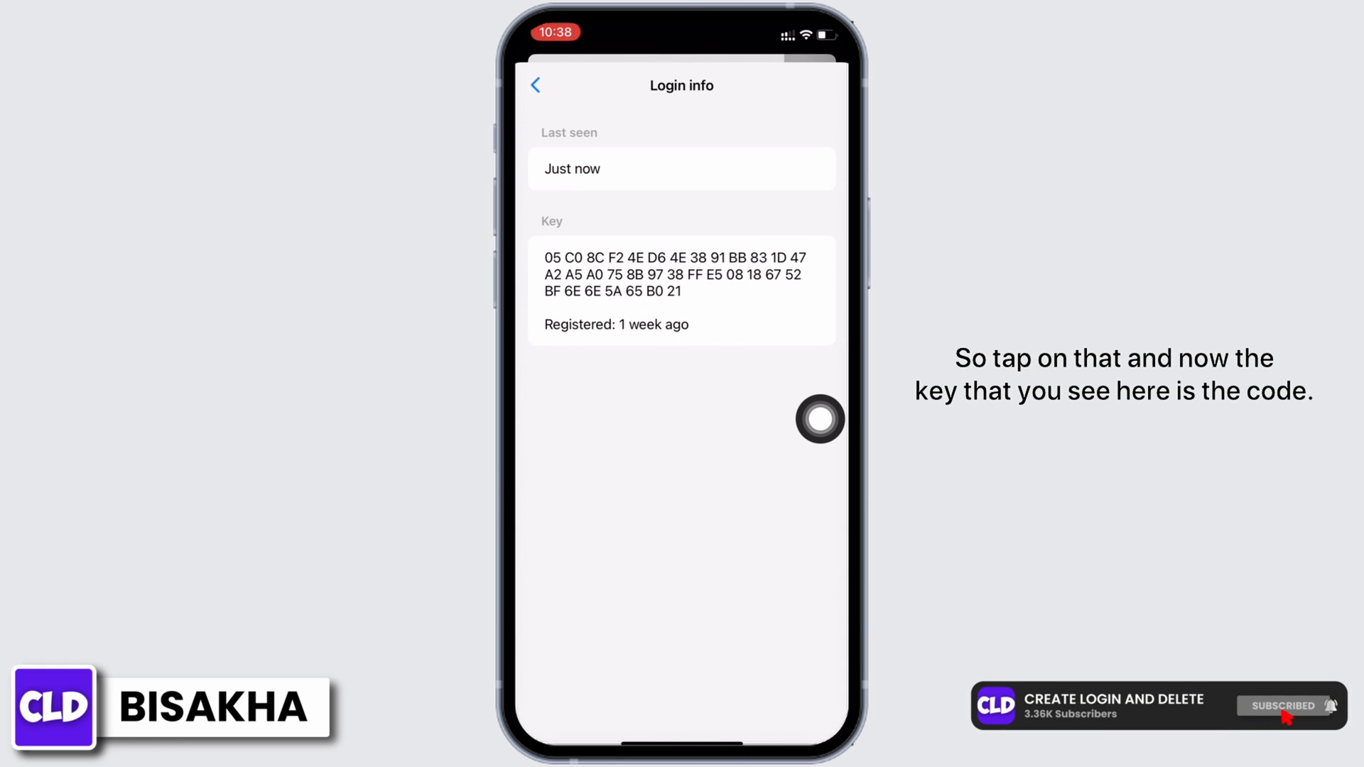